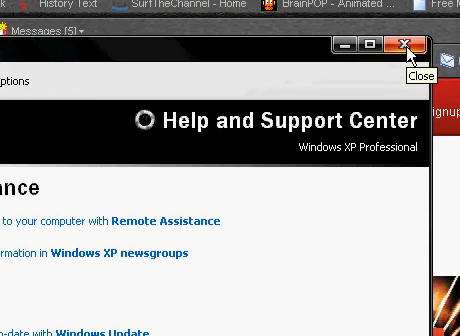
Close the Windows Help and Support Center window to reveal the FileFactory page
{"action": "left_click", "coordinate": [404, 44]}
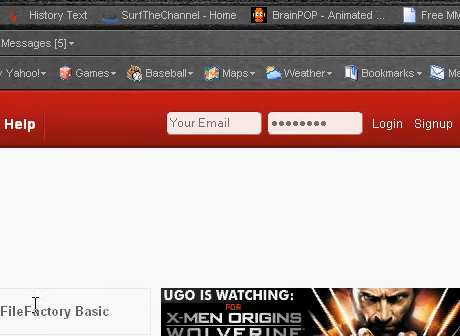
{"action": "scroll", "scroll_direction": "down", "scroll_amount": 3}
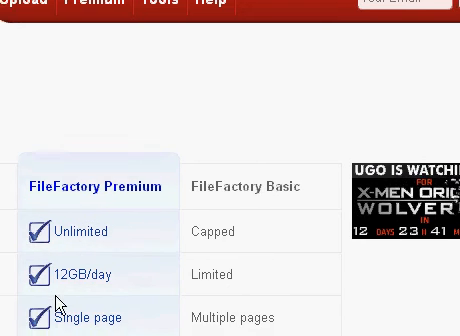
{"action": "scroll", "scroll_direction": "down", "scroll_amount": 3}
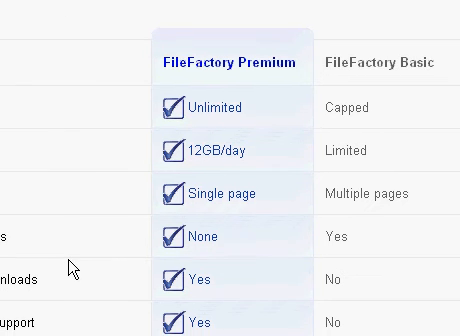
{"action": "scroll", "scroll_direction": "down", "scroll_amount": 3}
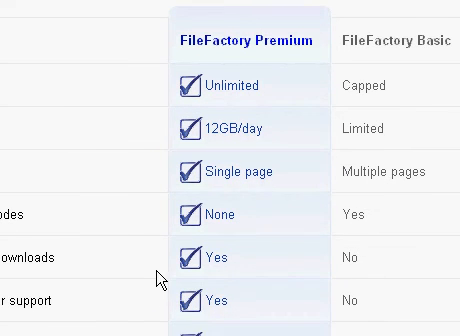
{"action": "scroll", "scroll_direction": "down", "scroll_amount": 3}
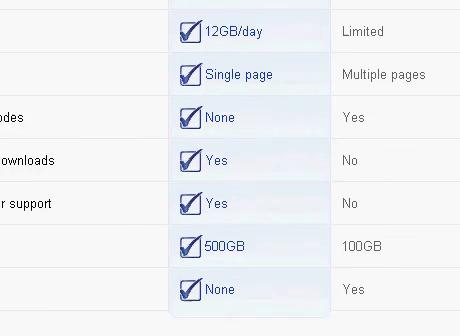
{"action": "scroll", "scroll_direction": "down", "scroll_amount": 3}
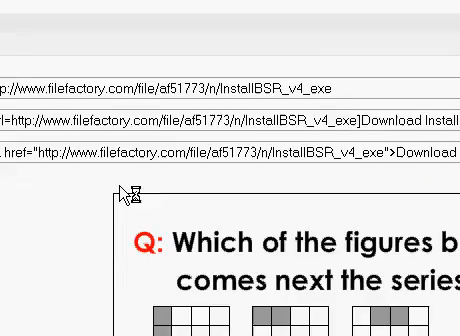
{"action": "scroll", "scroll_direction": "down", "scroll_amount": 3}
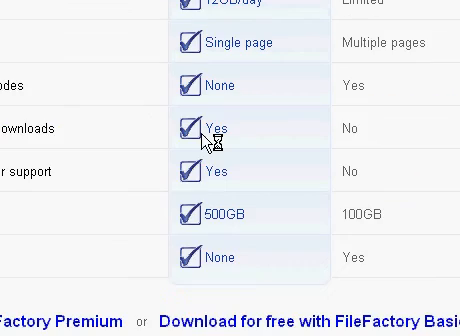
{"action": "scroll", "scroll_direction": "up", "scroll_amount": 3}
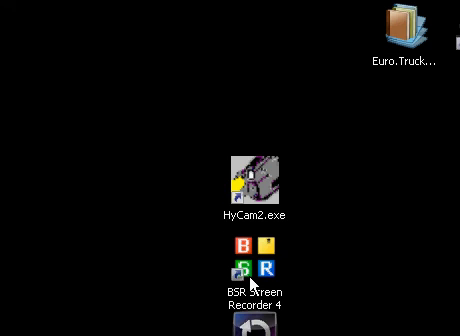
Launch BSR Screen Recorder 4 from the desktop icon, declining the already-running second copy
{"action": "double_click", "coordinate": [243, 273]}
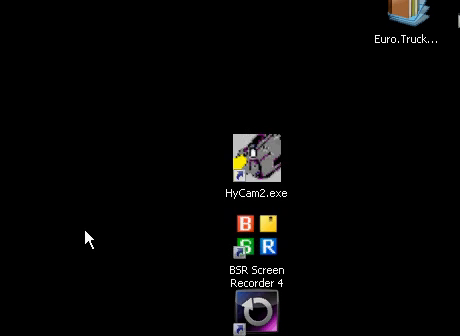
{"action": "double_click", "coordinate": [251, 157]}
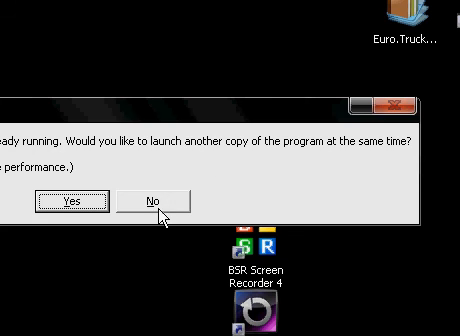
{"action": "left_click", "coordinate": [153, 202]}
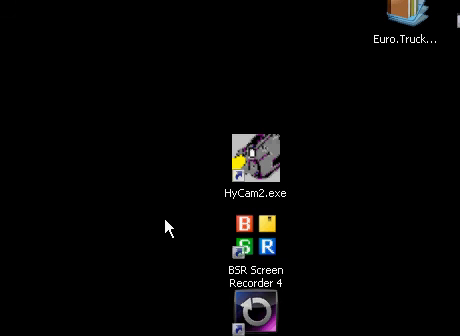